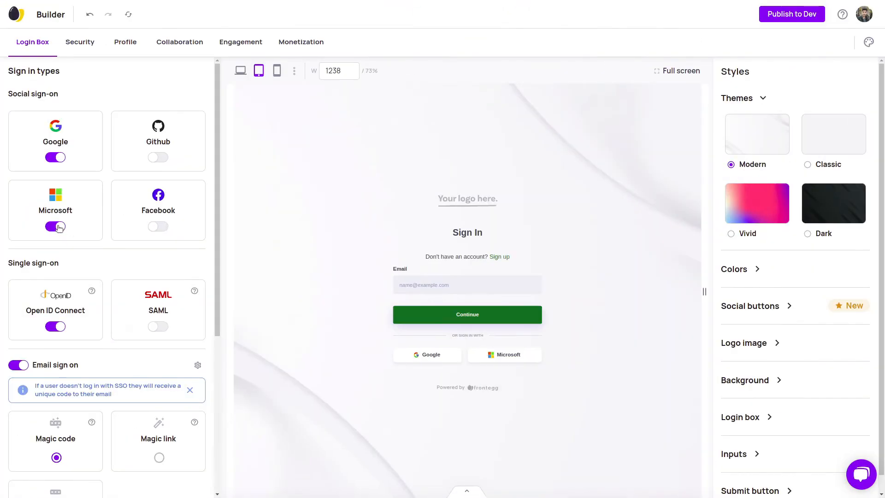
Adjust the Social sign-on settings for Google and Microsoft on the Login Box.
click(55, 227)
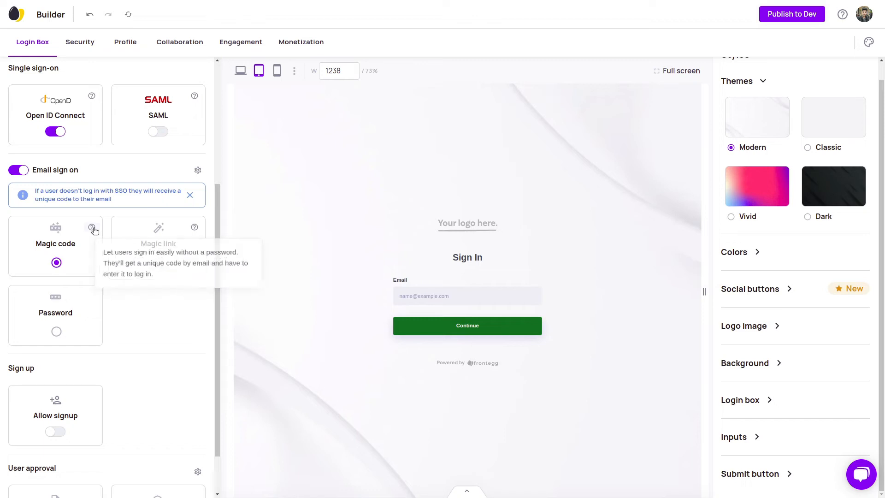
mouse_move(192, 181)
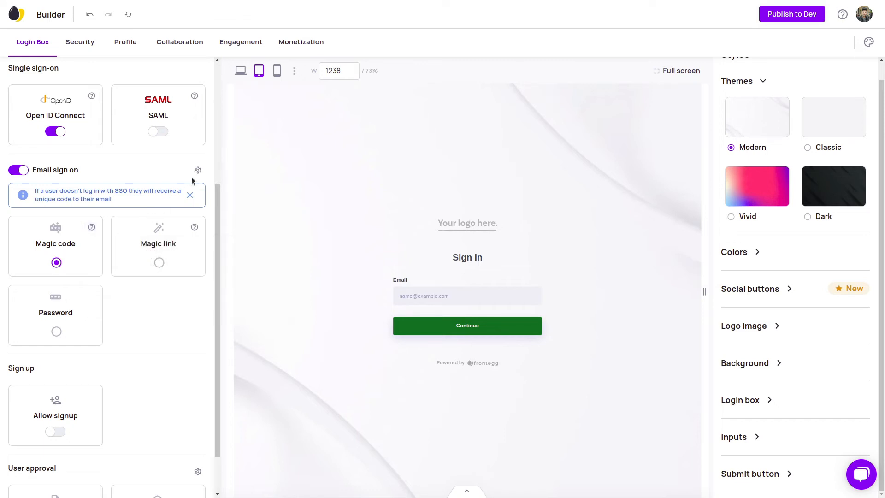
Switch to the browser tab with the Behavioral Biometrics article.
click(197, 170)
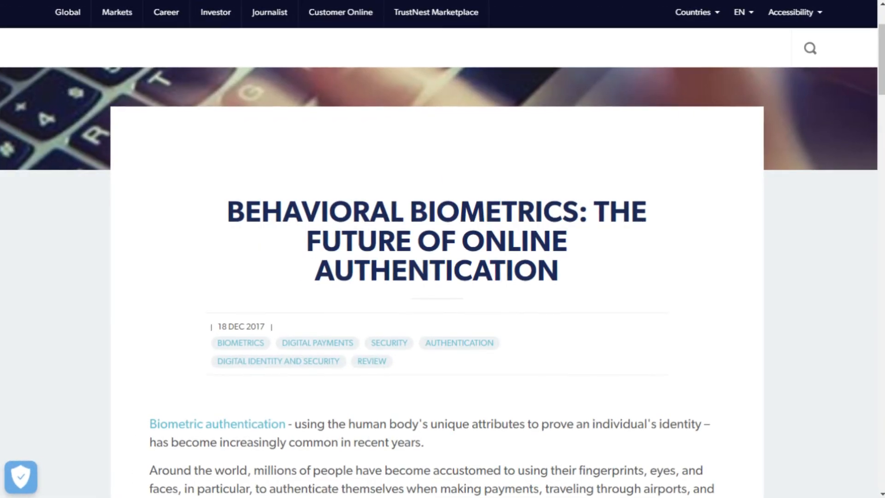
Scroll through the biometrics article before moving to MDN's Web Authentication API page.
scroll(down, 3)
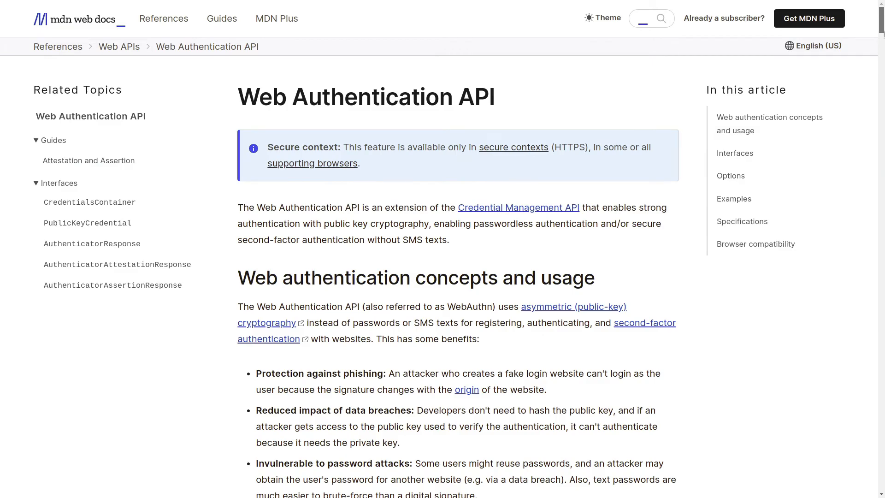
Scroll down the MDN Web Authentication API page toward the browser compatibility table.
scroll(down, 3)
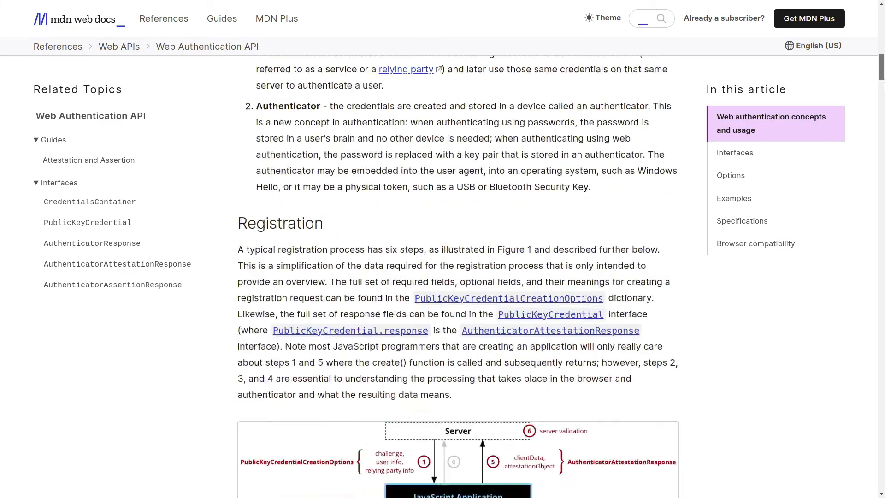
scroll(down, 3)
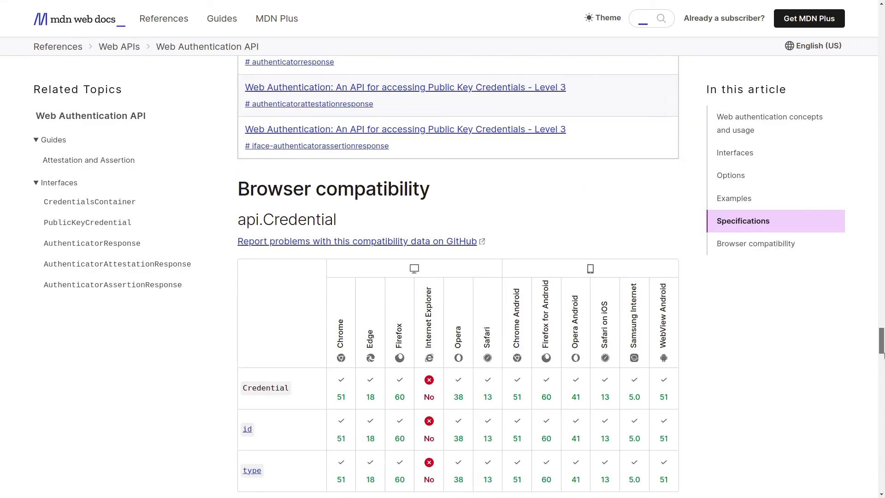
scroll(down, 3)
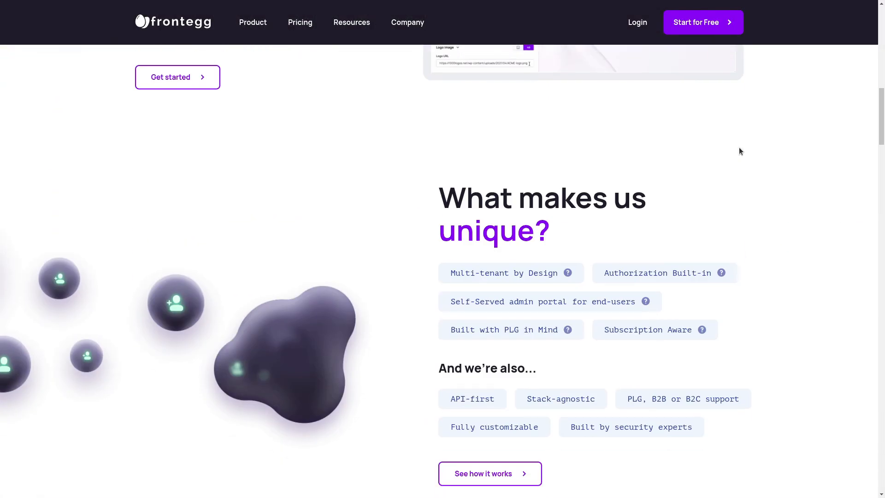
Scroll through the Frontegg homepage's 'What makes us unique?' sections.
scroll(down, 3)
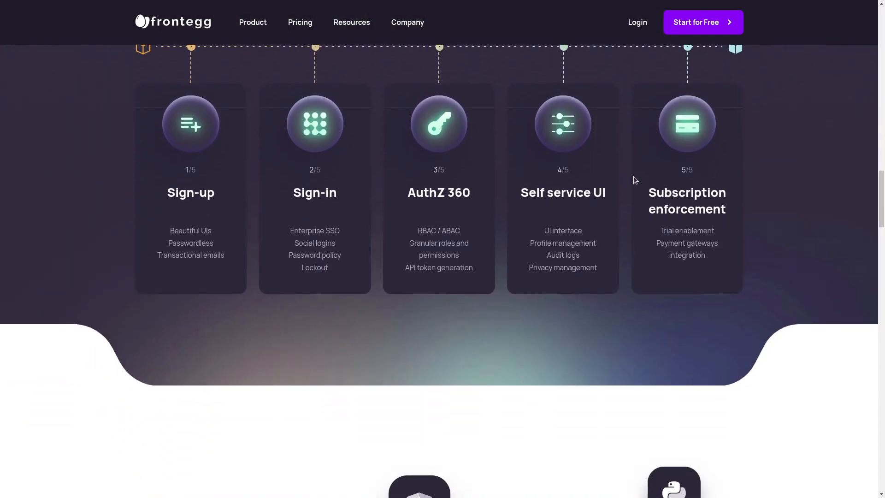
scroll(up, 3)
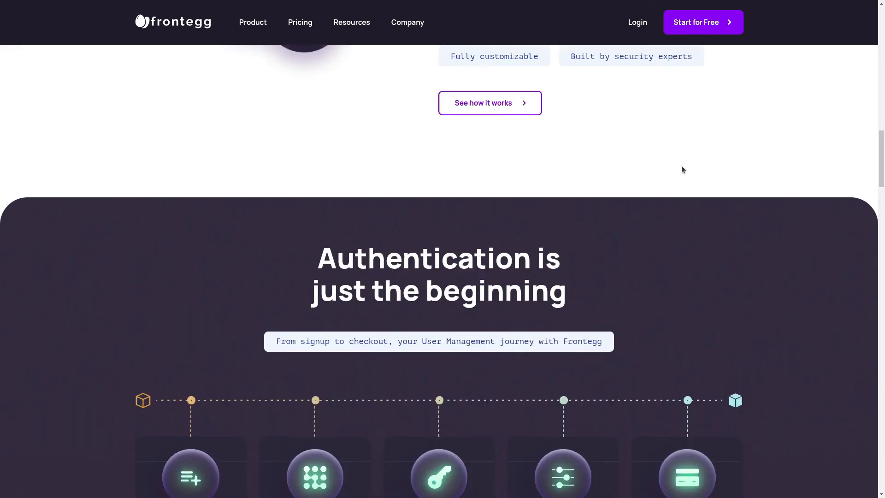
scroll(up, 3)
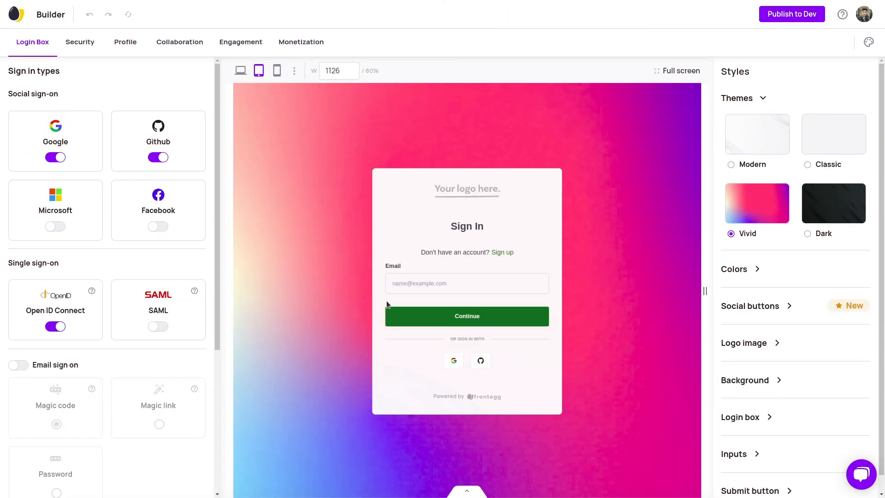
Turn GitHub off, enable email sign-on alongside Google, Microsoft and Facebook, and publish to Dev.
click(157, 157)
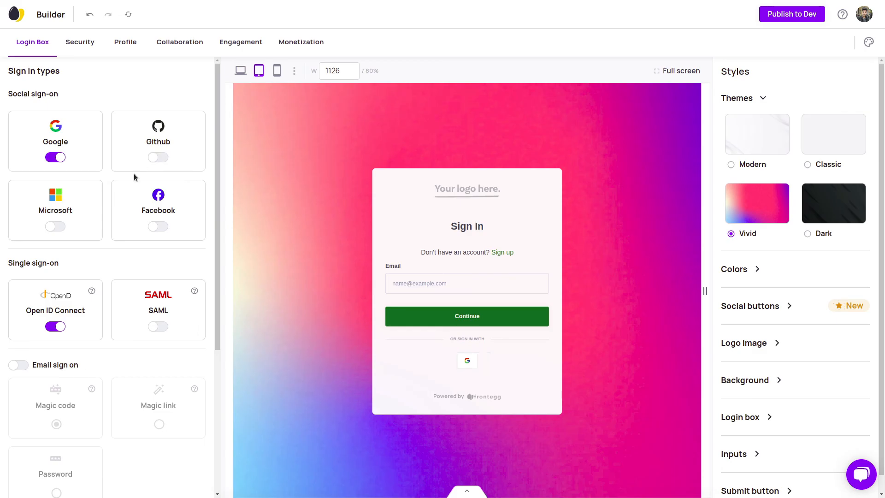
scroll(down, 3)
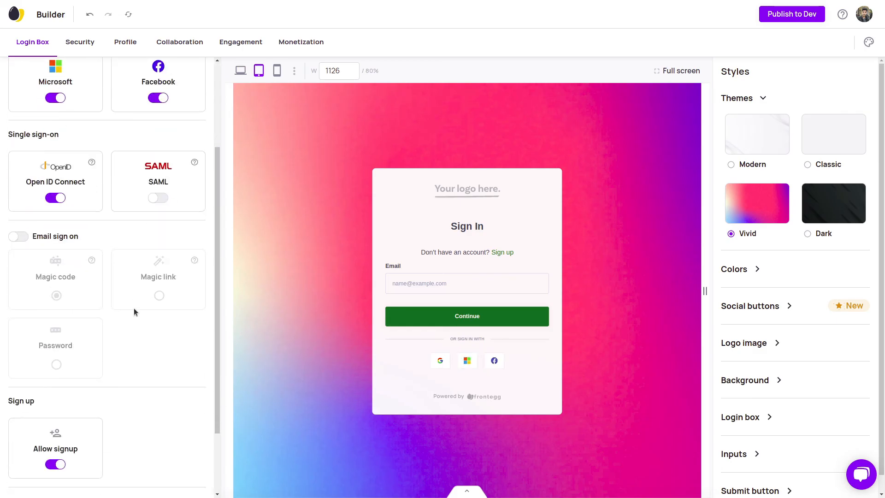
click(18, 138)
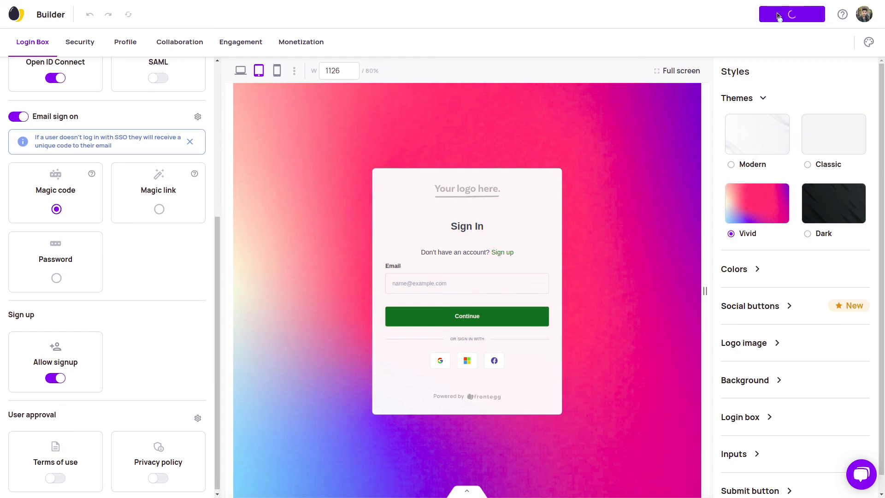
click(791, 14)
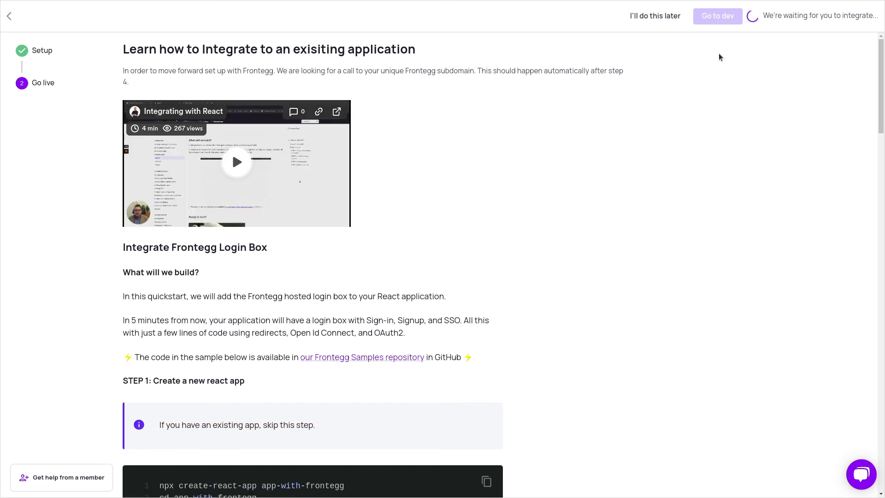
Review the go-live integration guide, return to setup, and select Password for email sign-on in the builder.
scroll(down, 3)
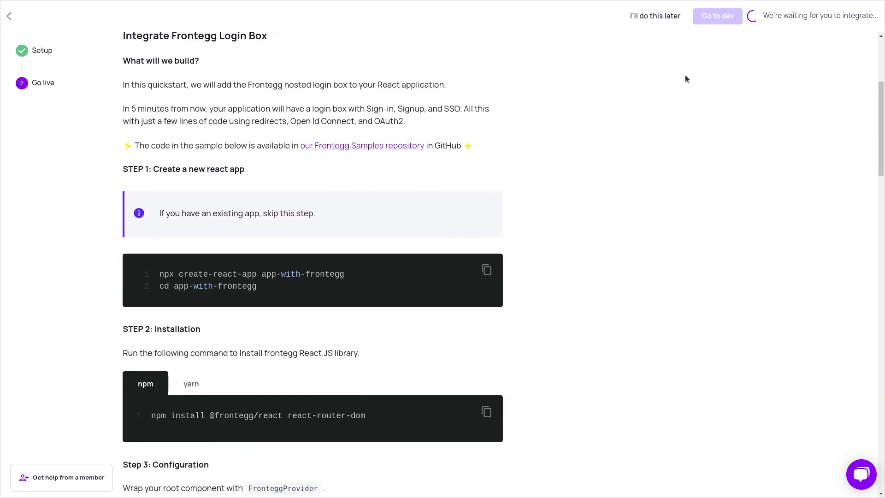
scroll(down, 3)
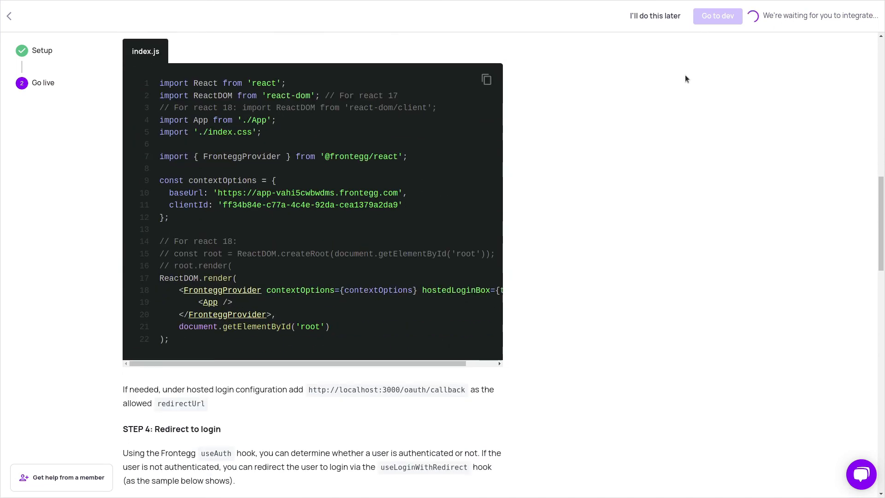
scroll(up, 3)
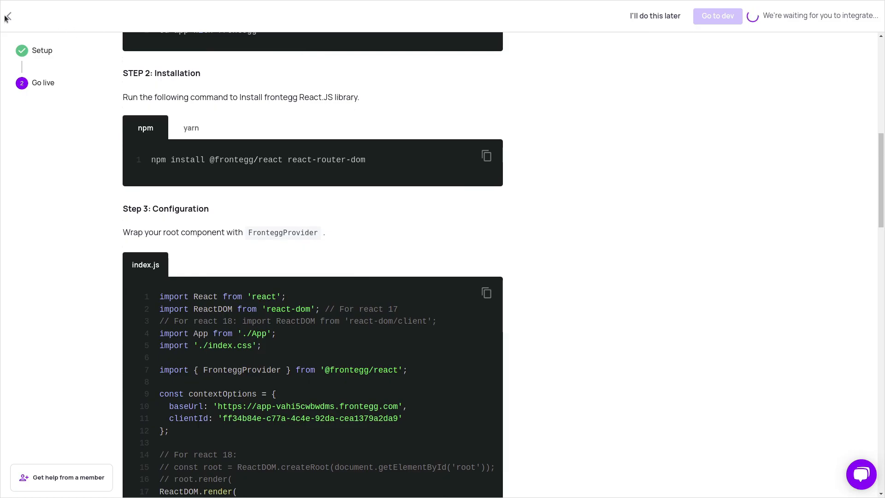
click(9, 16)
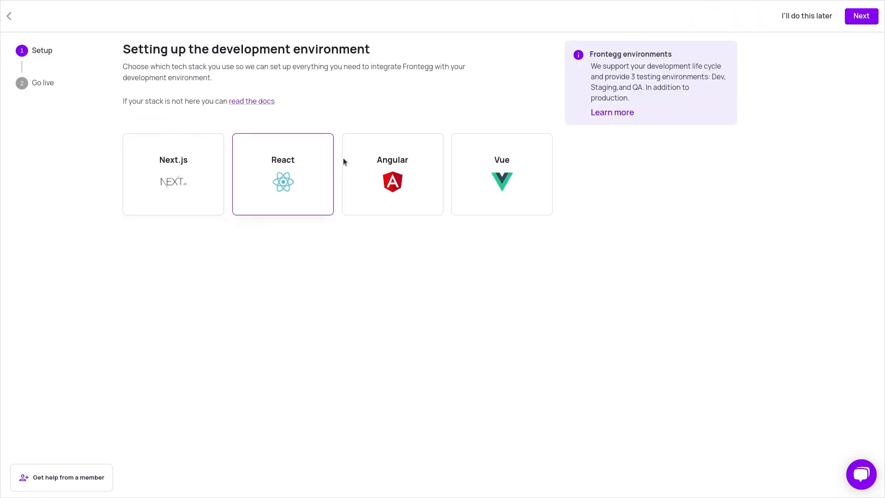
mouse_move(539, 193)
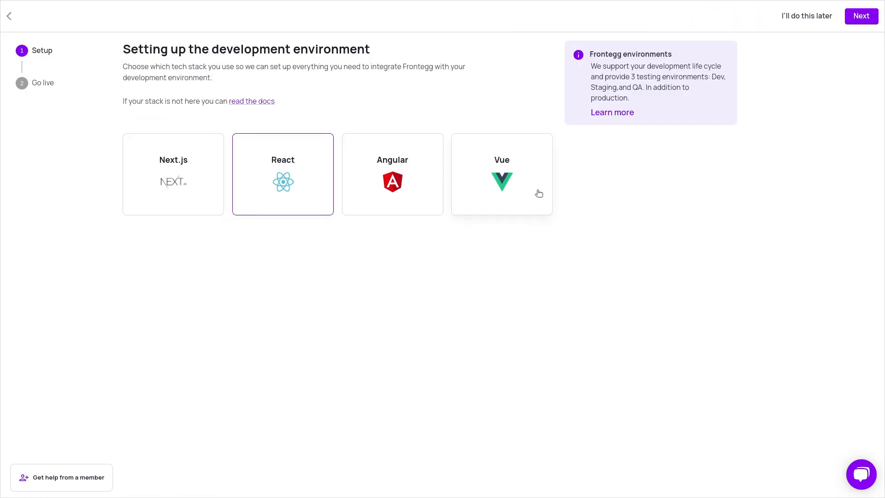
mouse_move(558, 181)
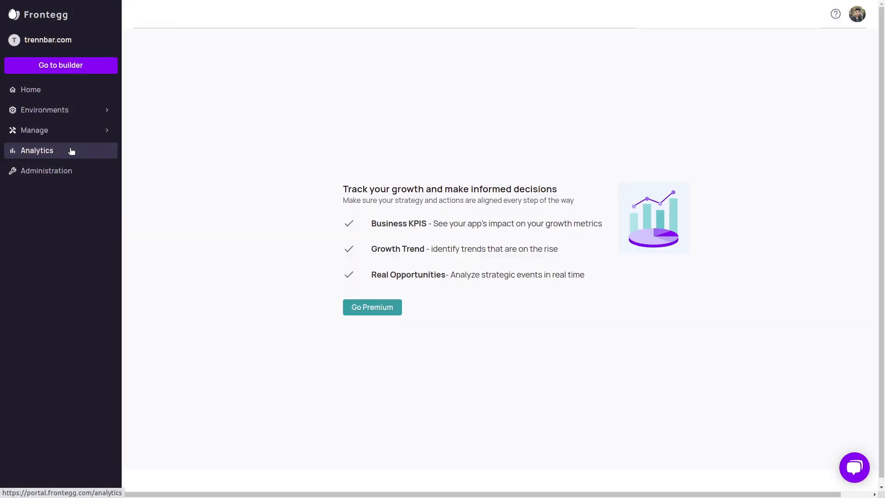
mouse_move(92, 110)
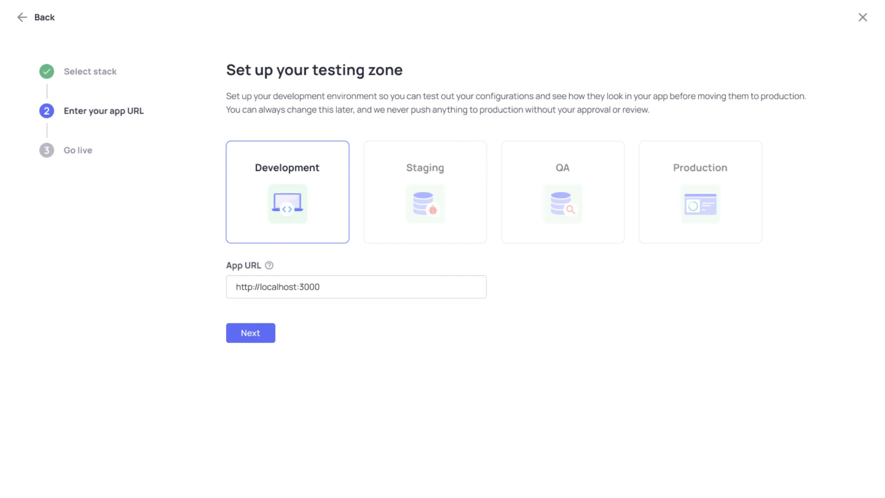
click(249, 333)
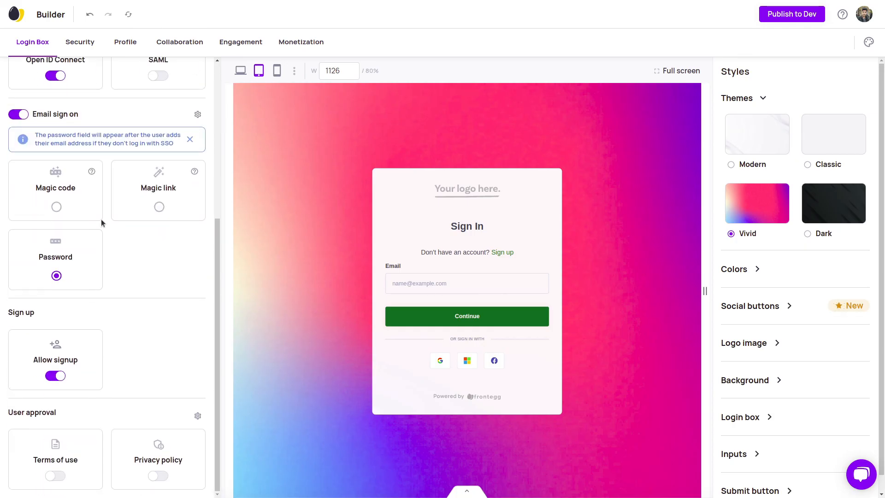
In Security settings, switch off ReCAPTCHA and Device Fingerprinting, leaving Force MFA and Session Management on.
click(79, 42)
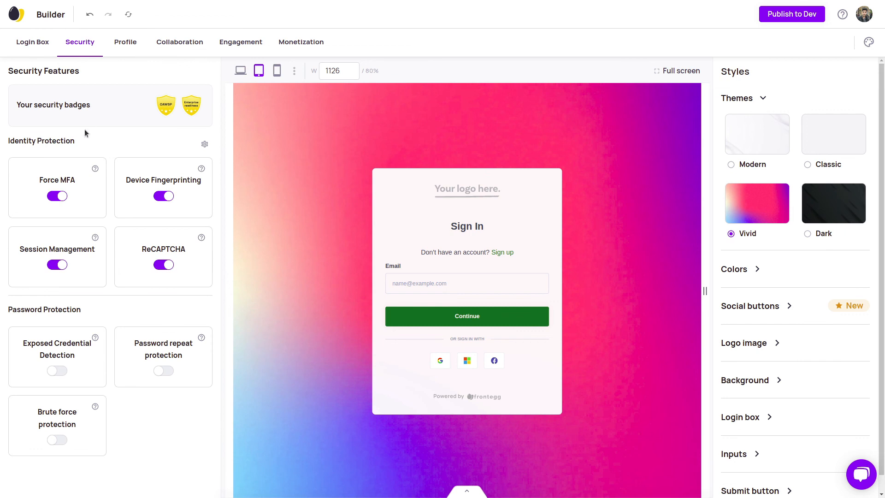
click(163, 265)
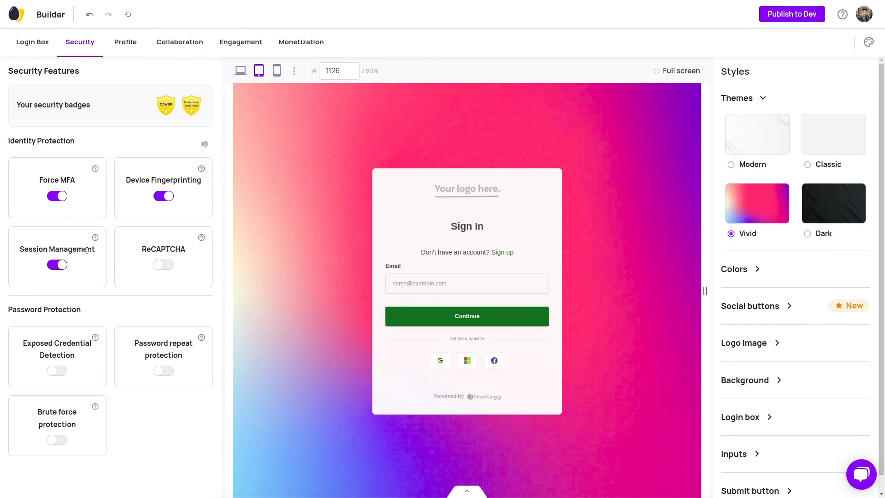
click(164, 196)
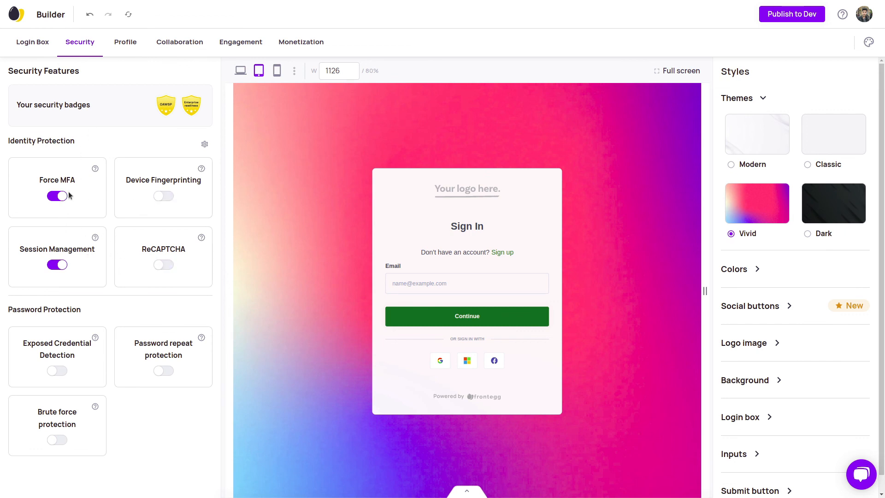